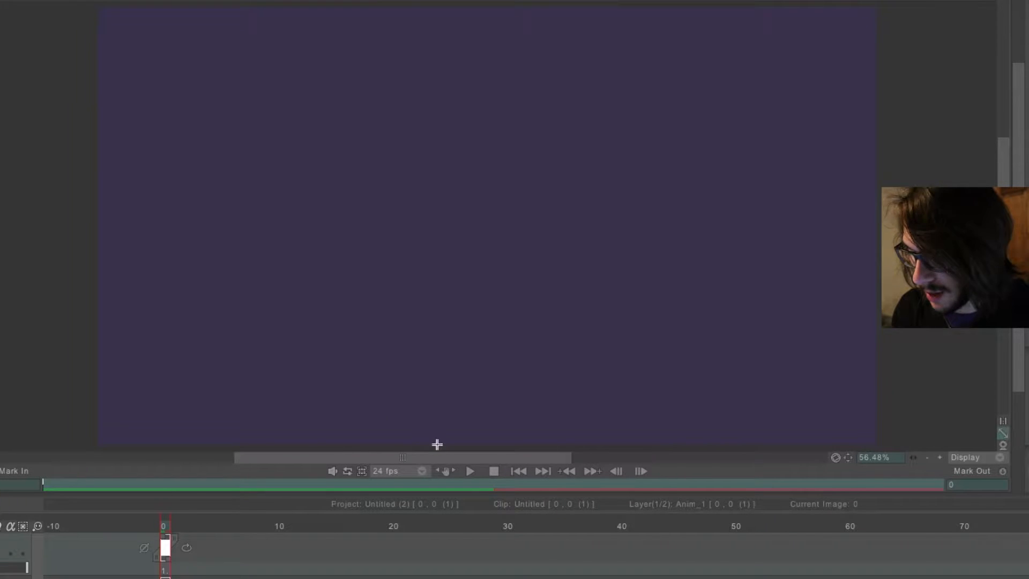
mouse_move(445, 470)
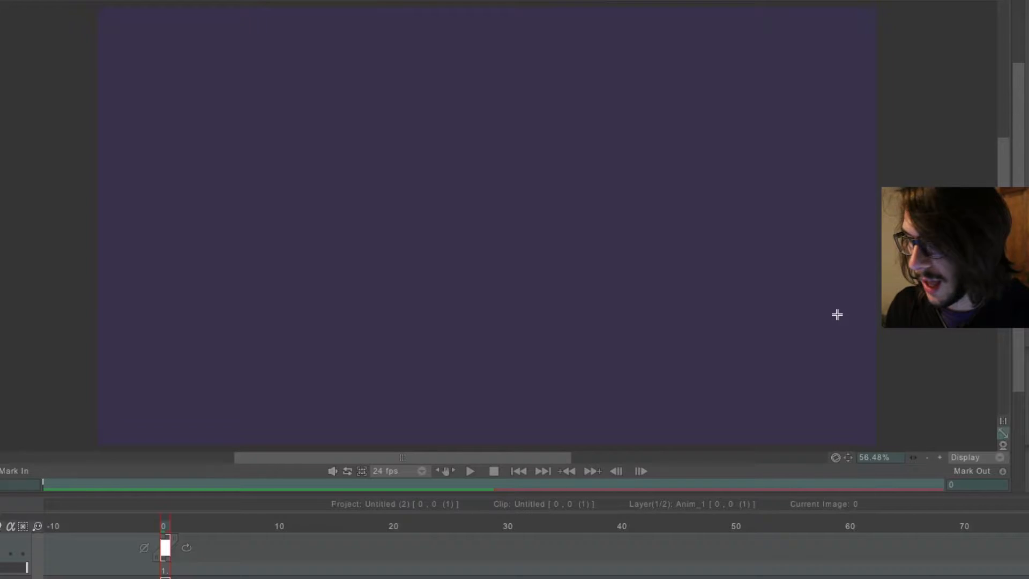
mouse_move(430, 386)
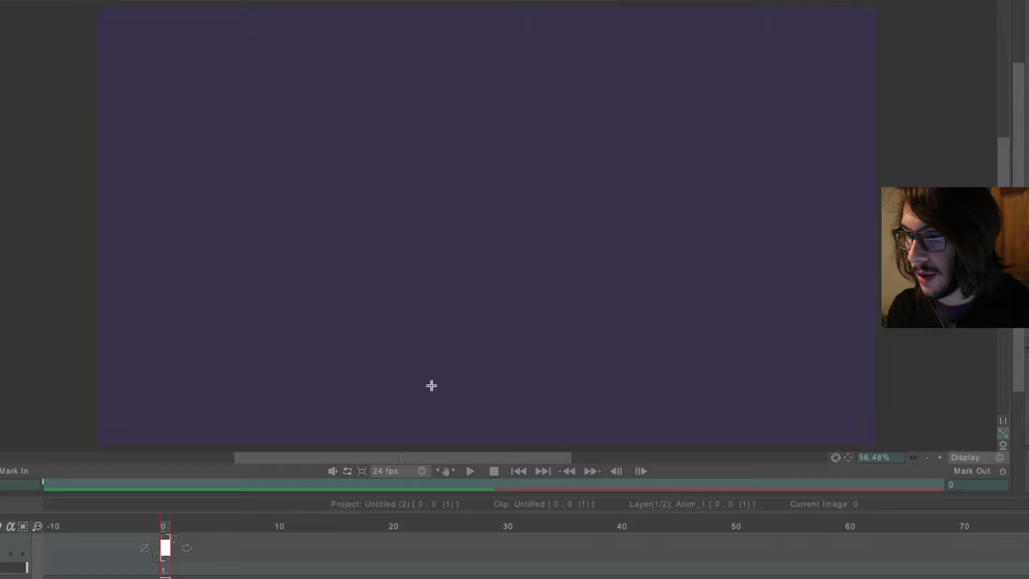
mouse_move(605, 339)
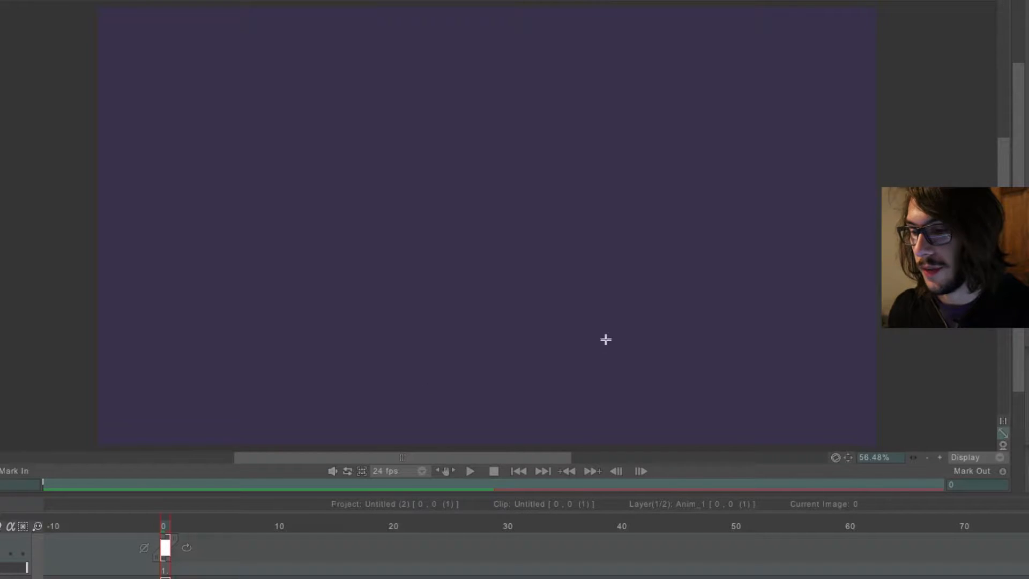
mouse_move(559, 366)
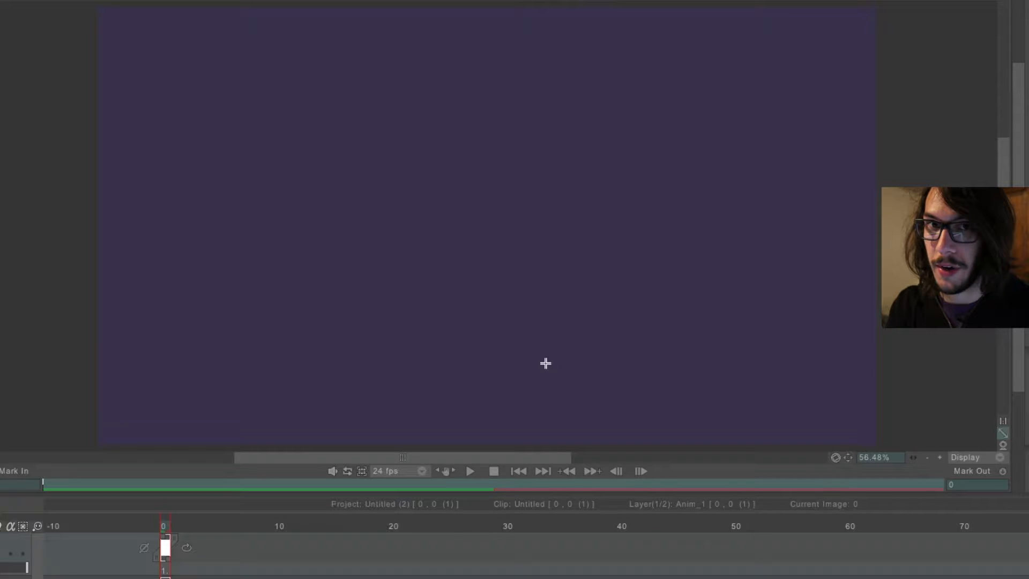
mouse_move(535, 239)
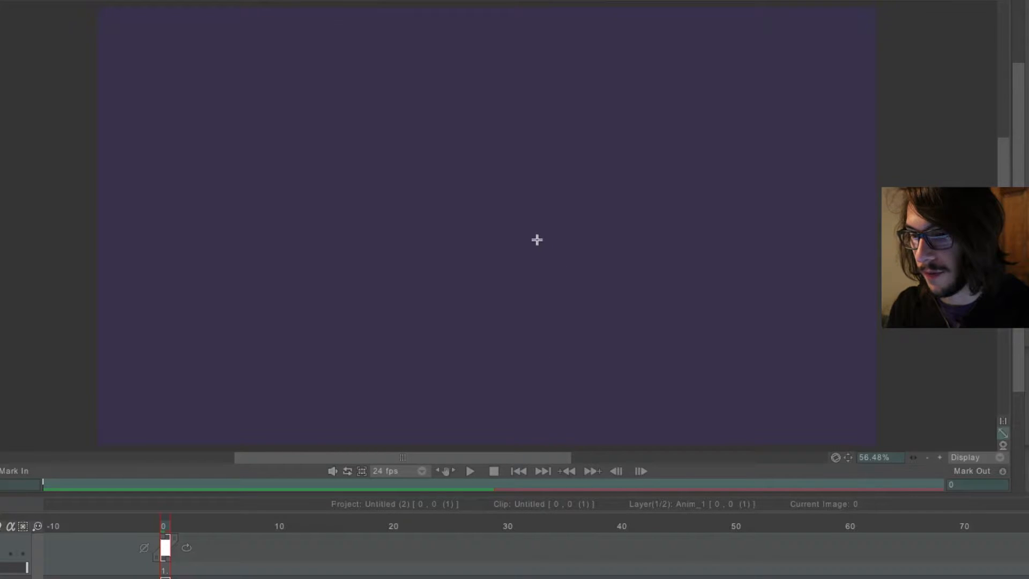
mouse_move(468, 271)
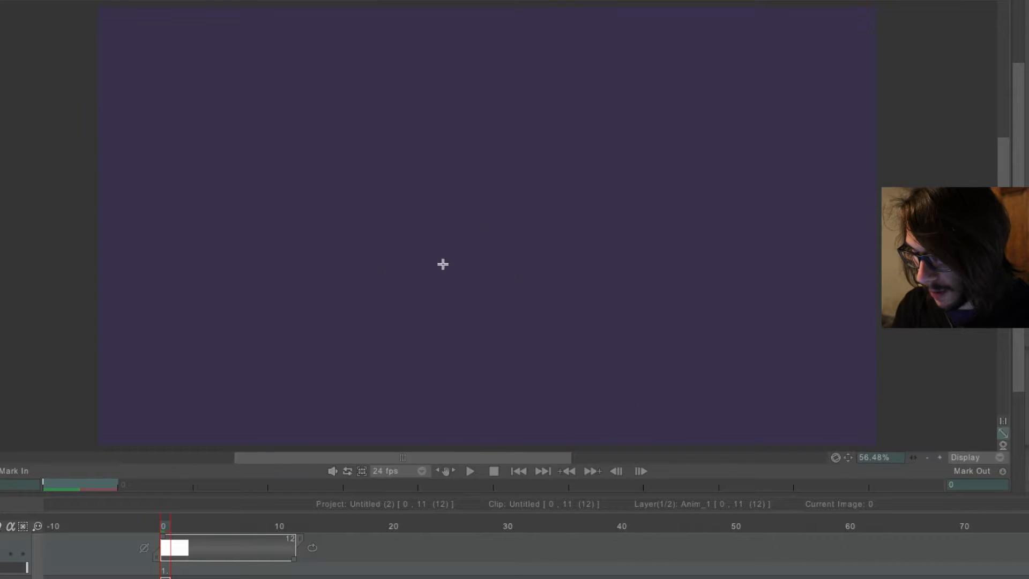
mouse_move(372, 227)
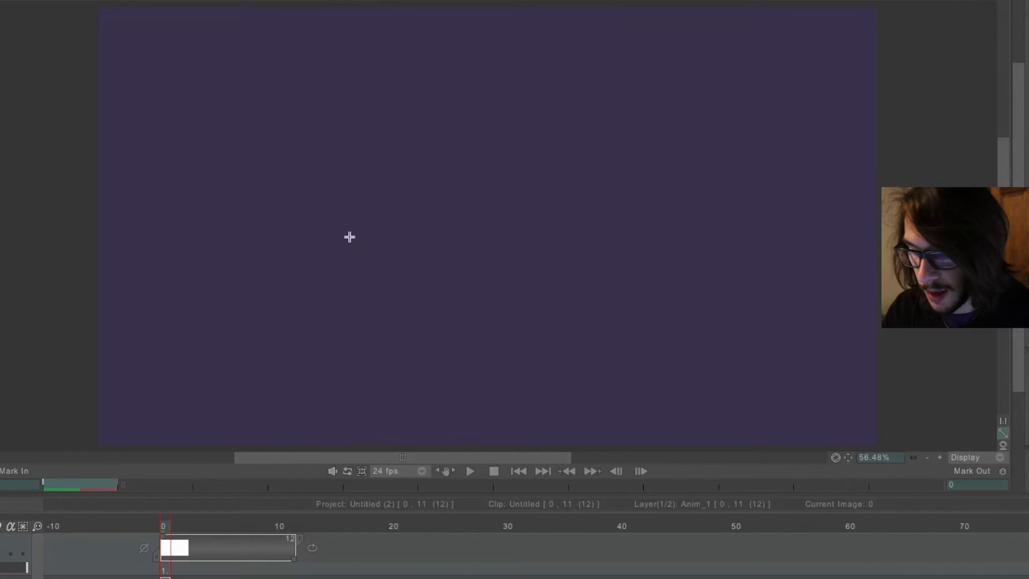
mouse_move(322, 303)
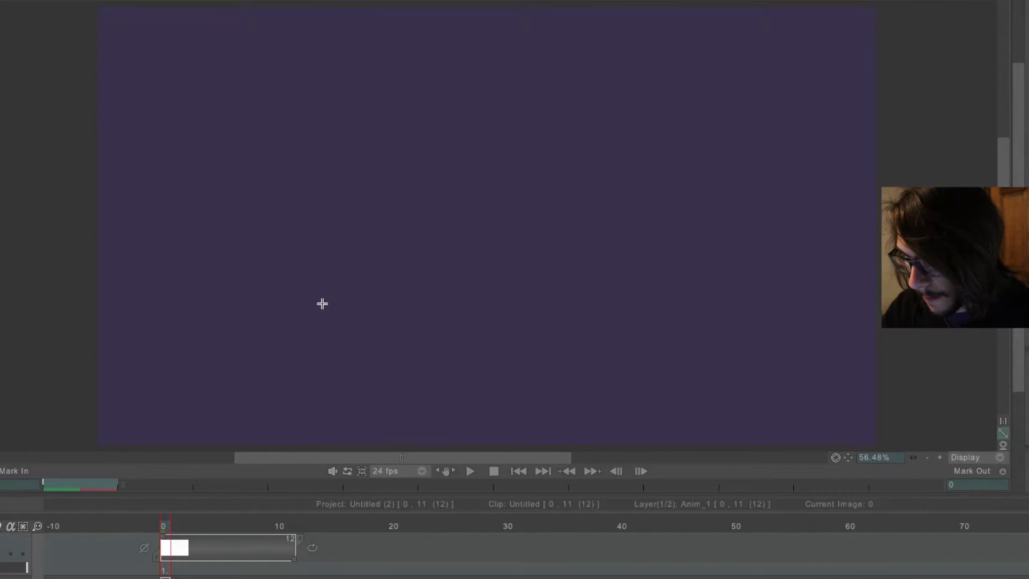
mouse_move(326, 321)
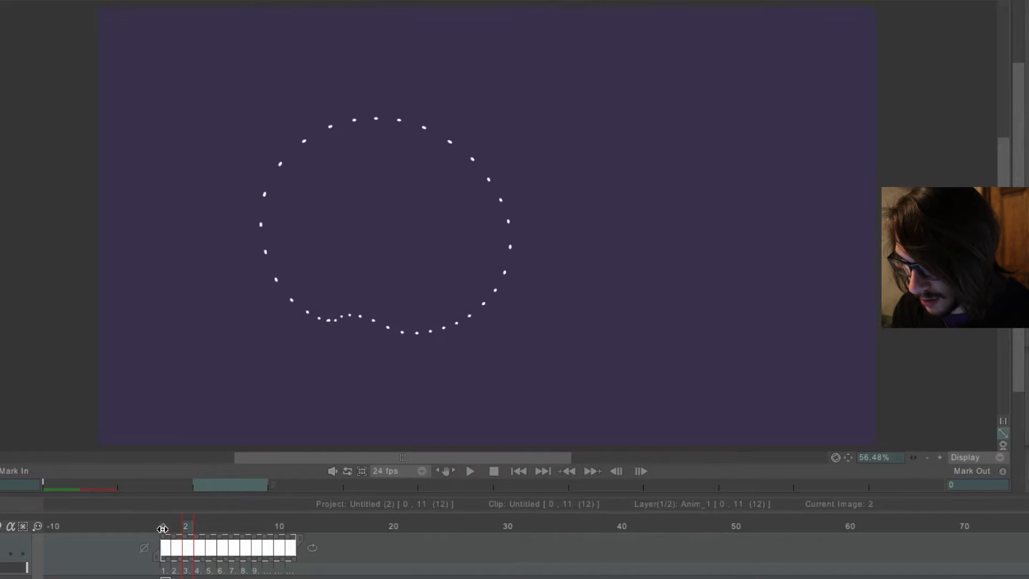
- Play the twelve-frame dotted loop, then stop and return to frame 0
click(470, 471)
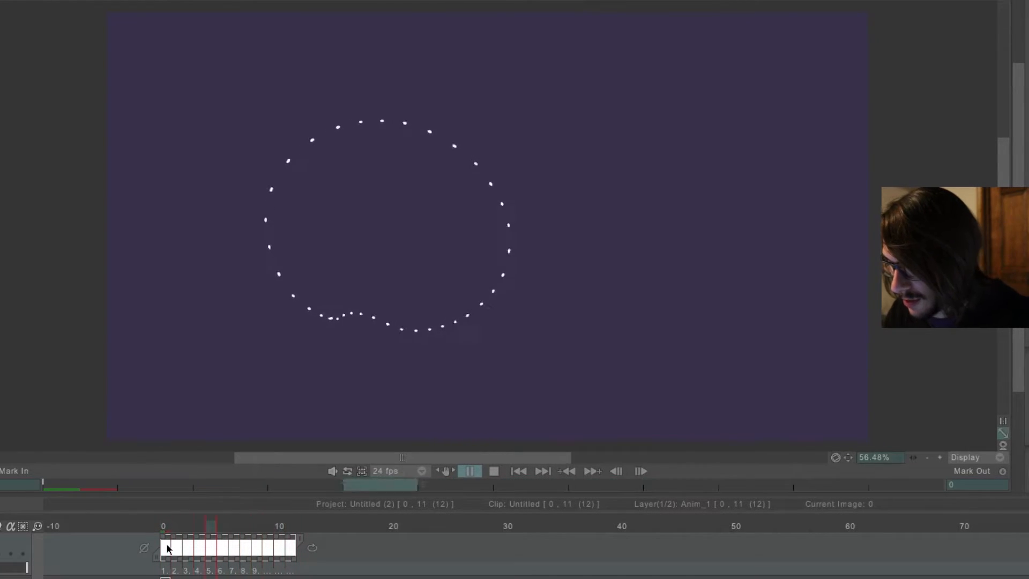
click(494, 471)
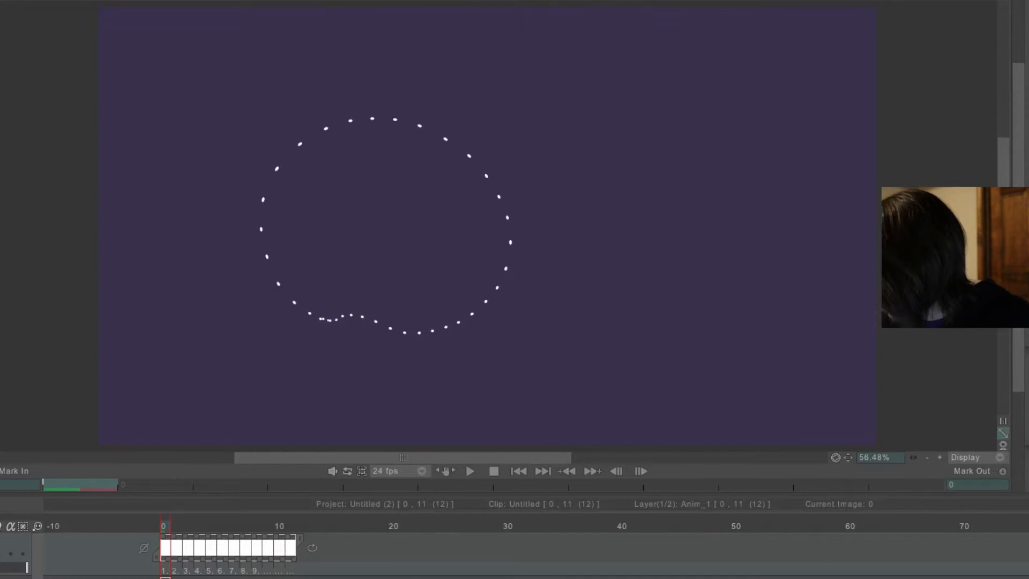
click(568, 181)
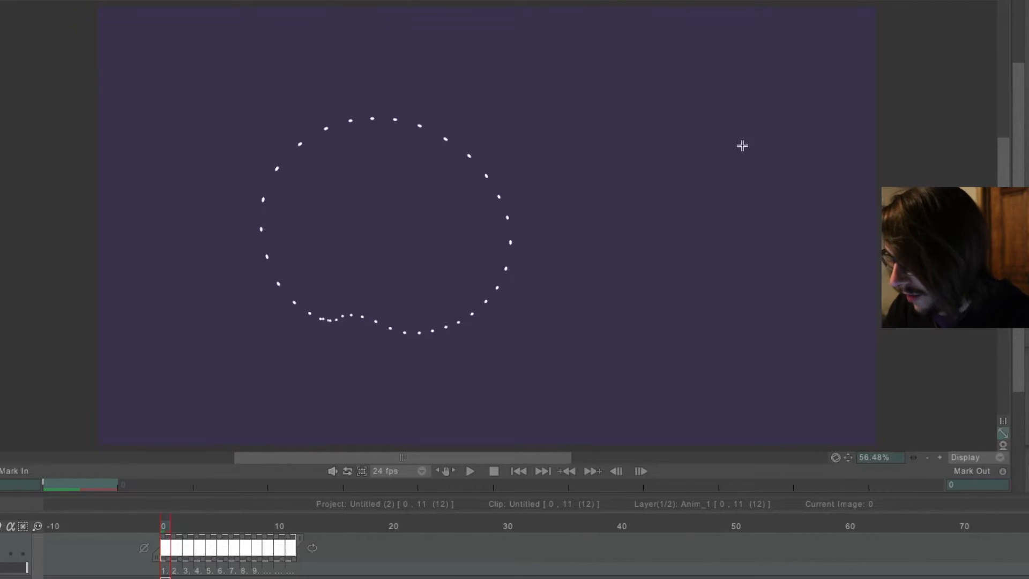
mouse_move(488, 269)
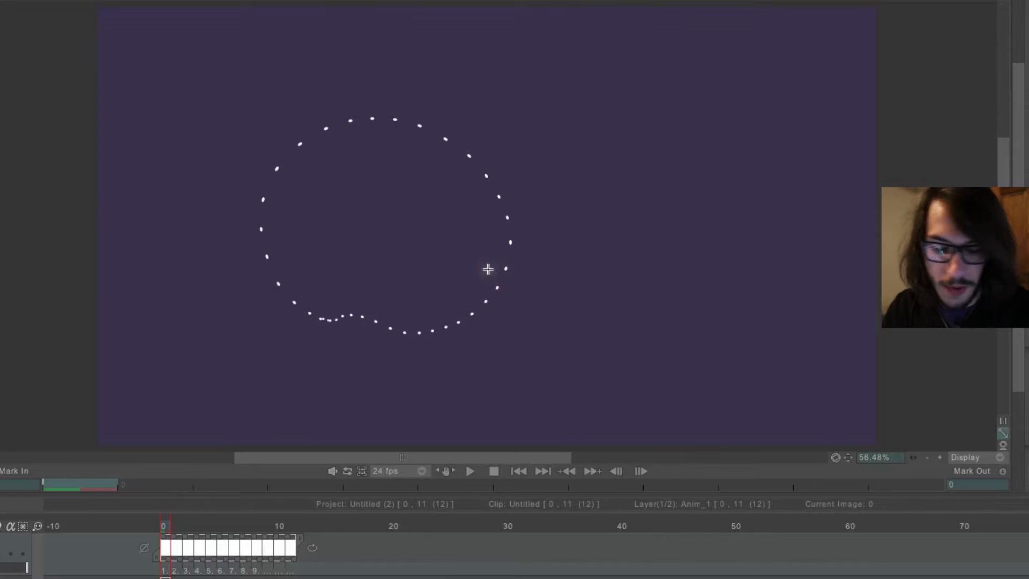
mouse_move(187, 286)
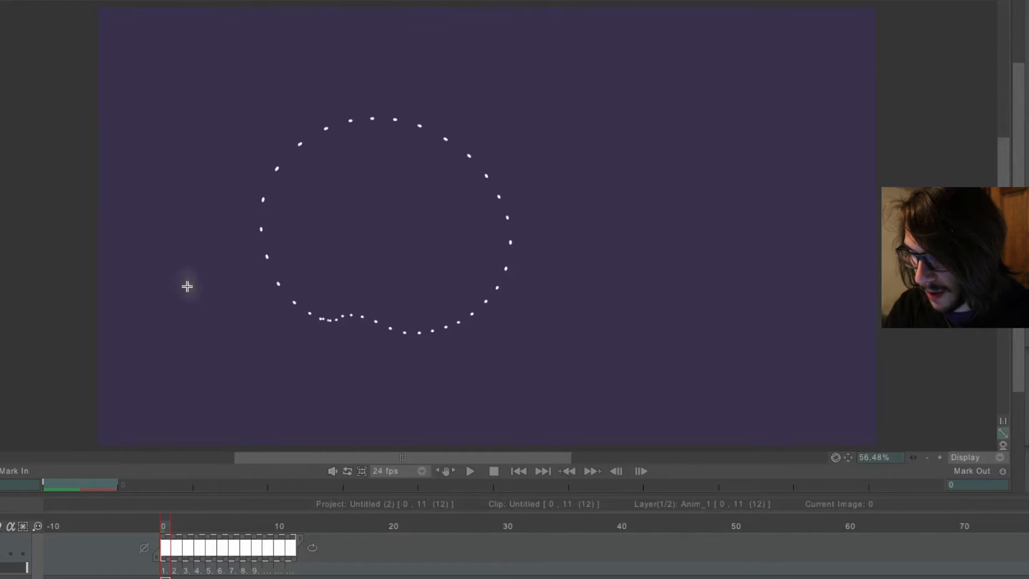